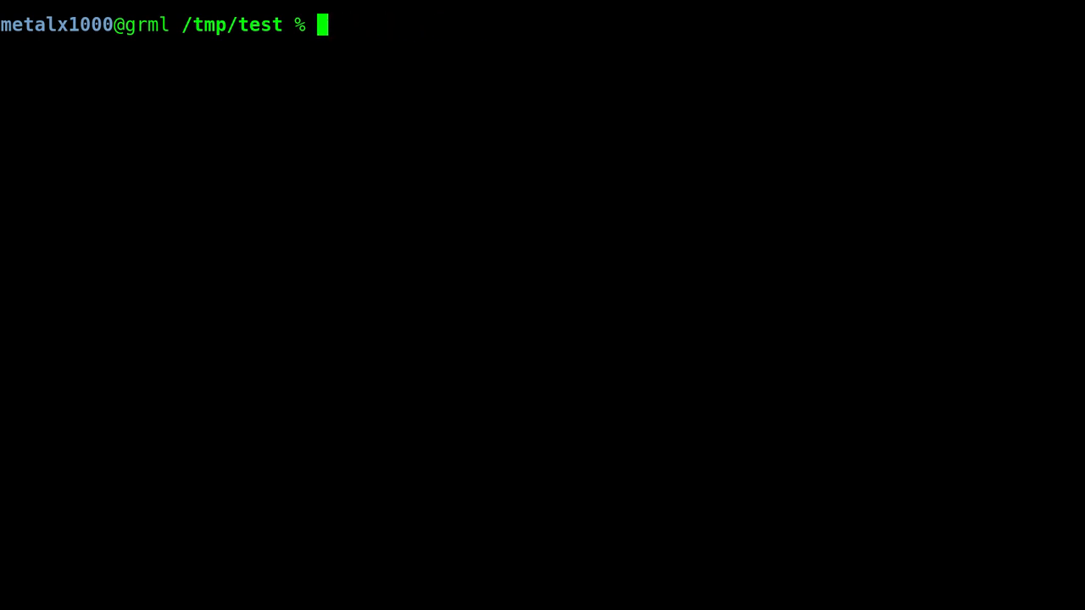
Step: List the project files with ls and launch vim on index.html
type("ls")
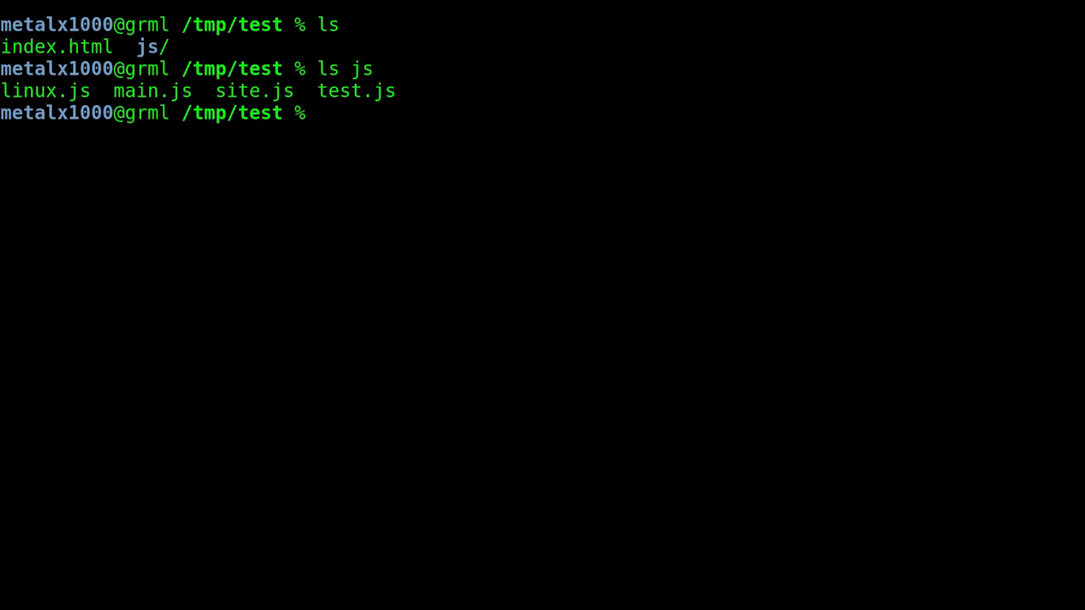
type("vim index.html")
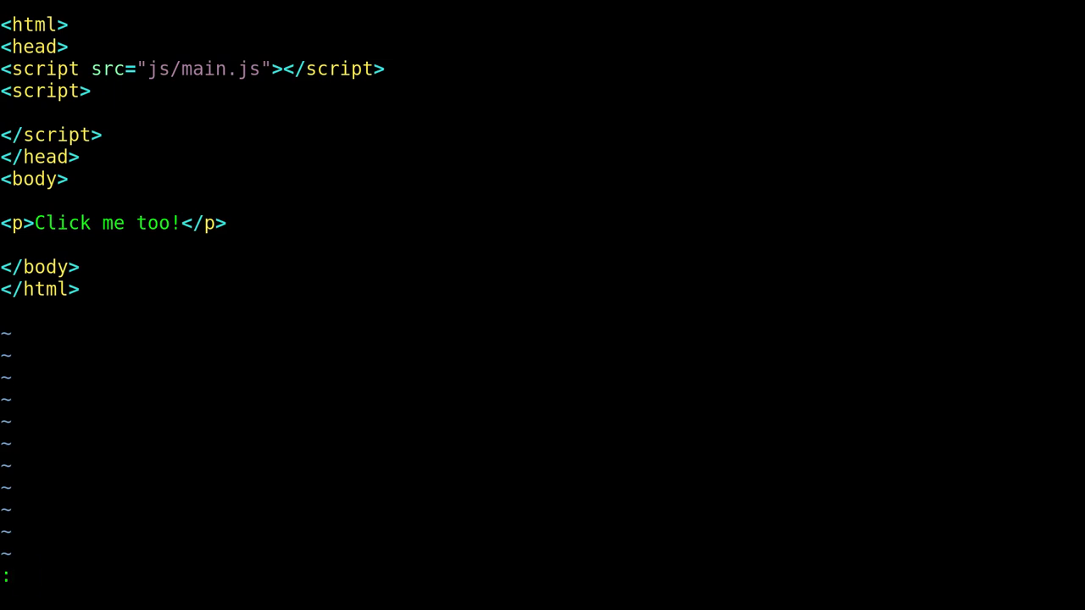
Step: Open js/main.js in a new buffer using :find with tab completion
type("find ja")
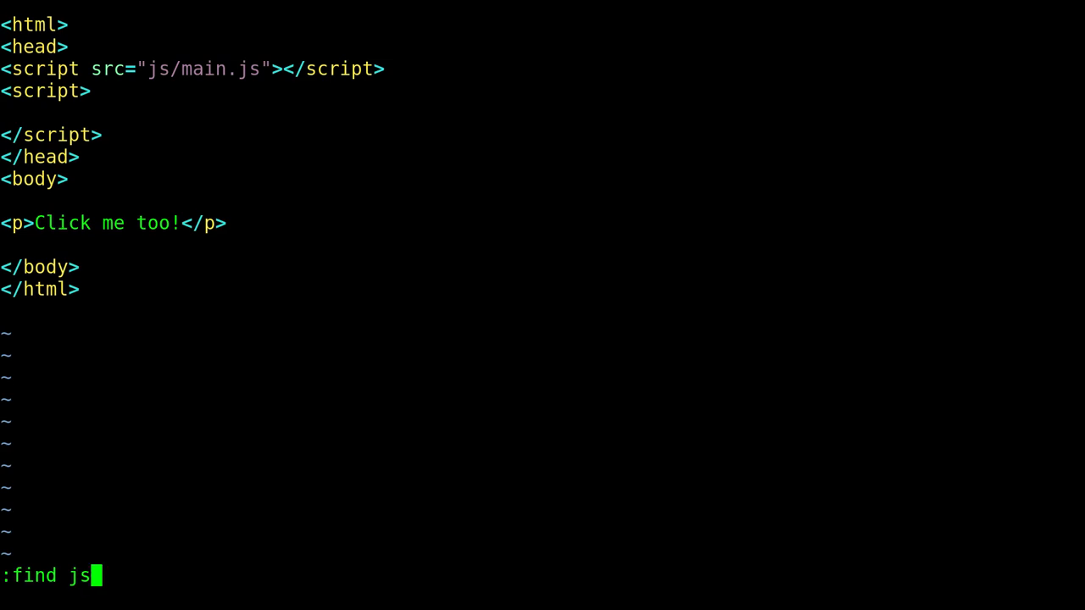
type("/main")
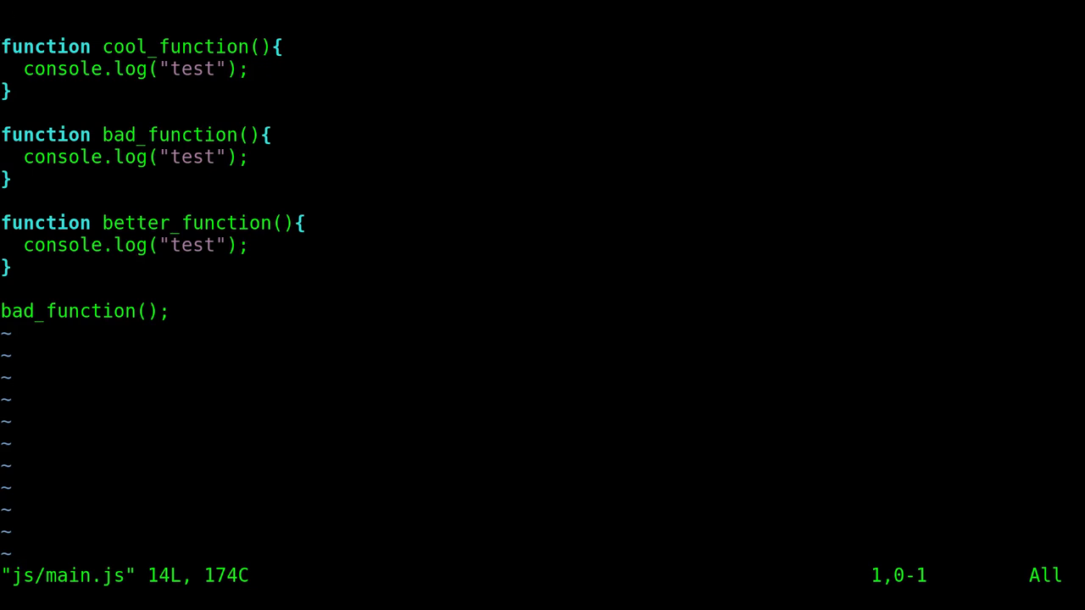
Step: Open js/test.js in another buffer using :find
type(":find")
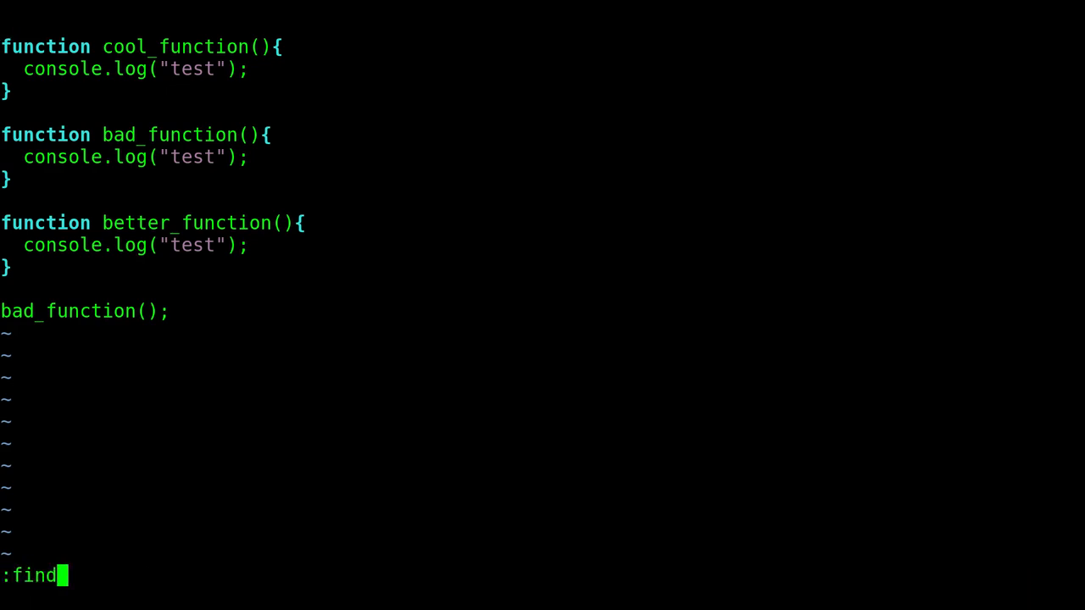
type("js")
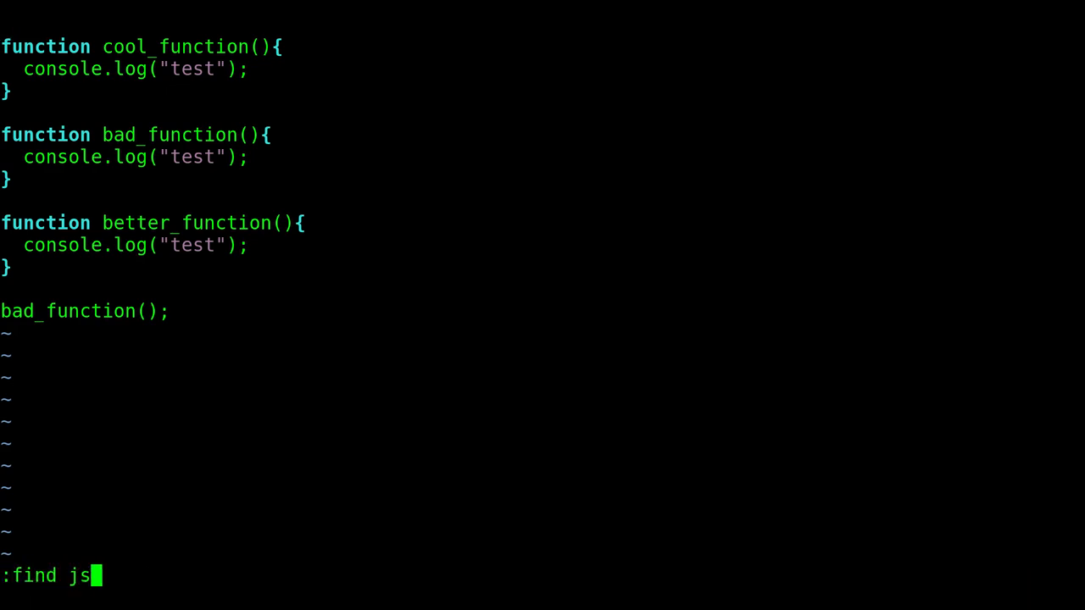
type("/test")
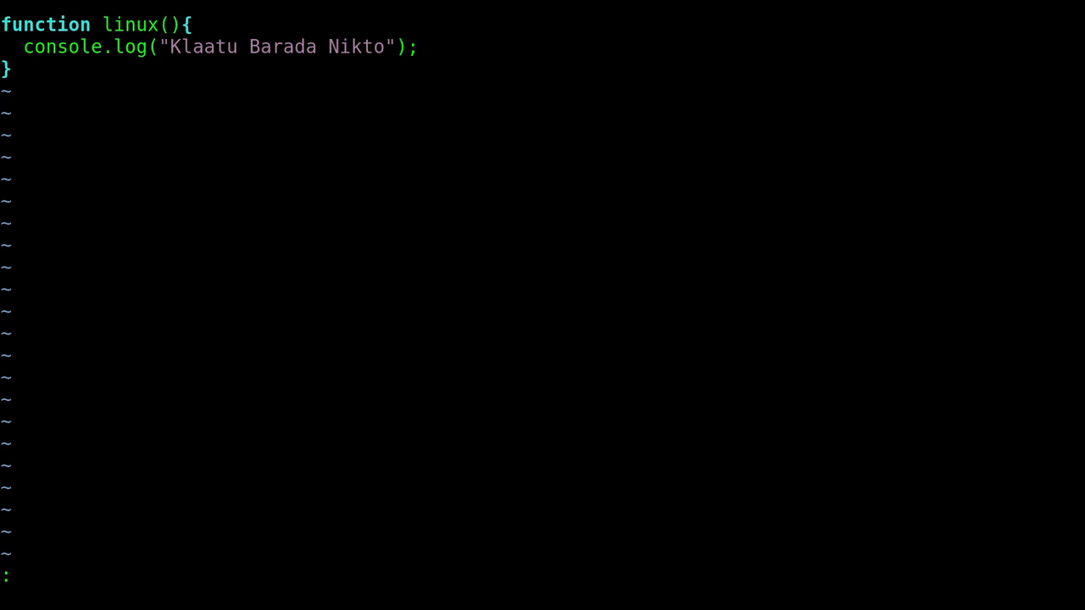
type("ls")
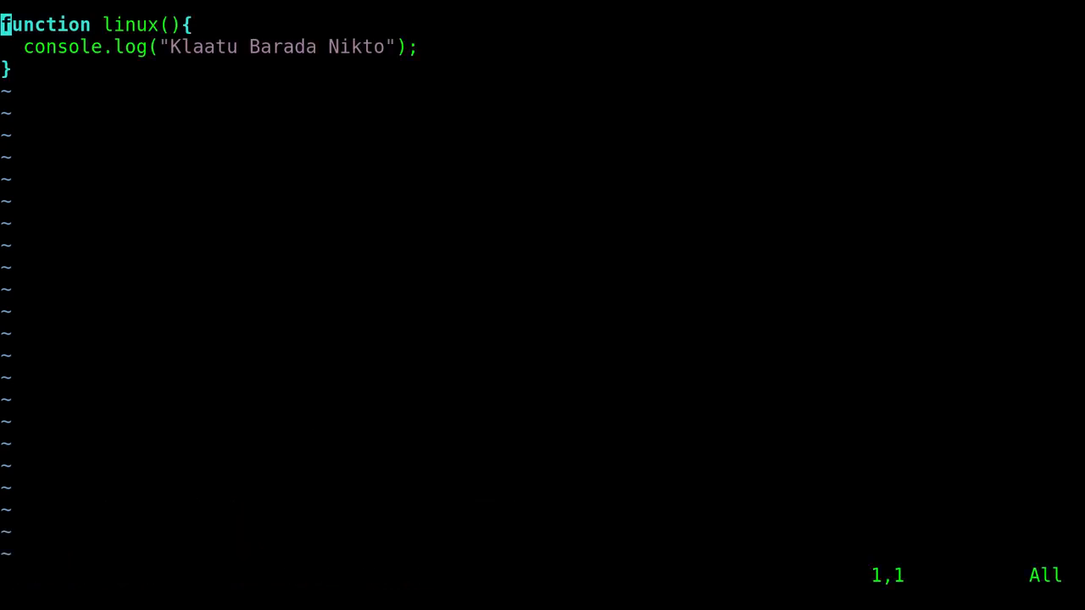
type(":ls")
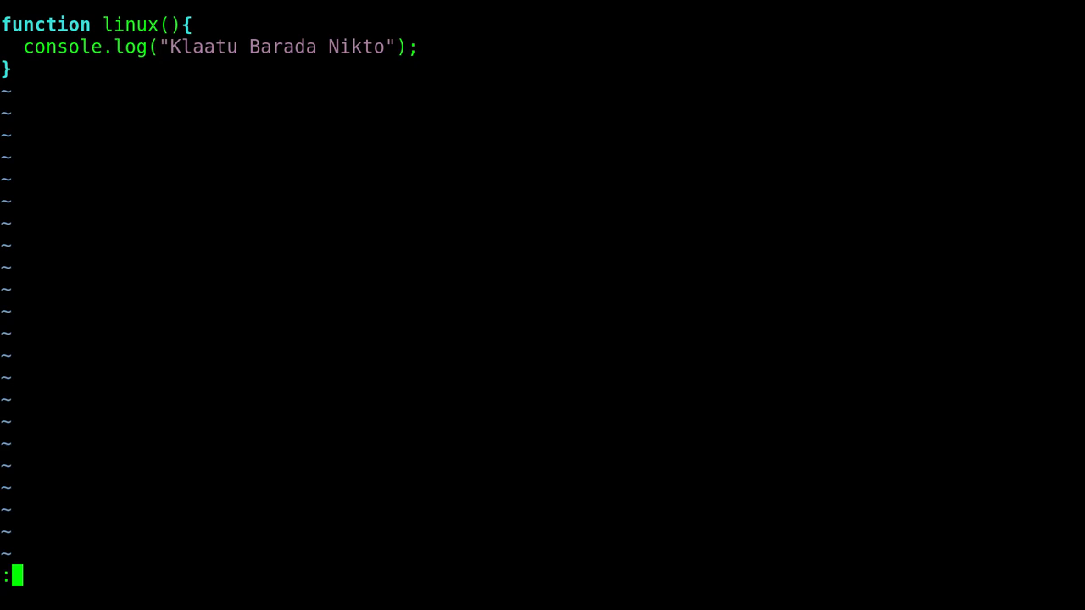
Step: Switch buffers with :b, tab-completing ./js/test.js and landing back on main.js
type("b")
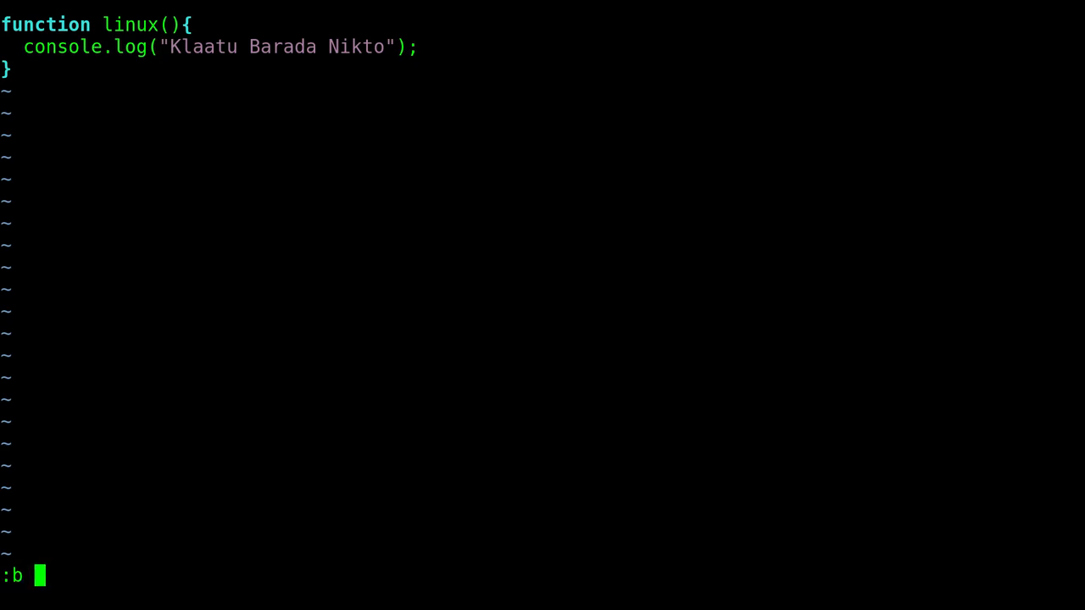
type("./js/test.js")
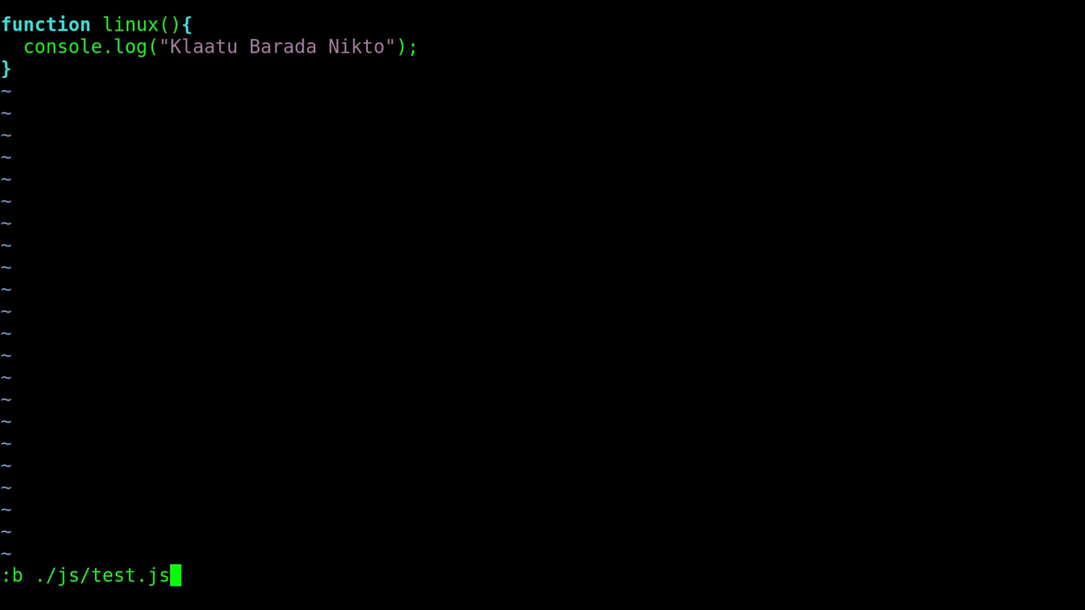
key("Enter")
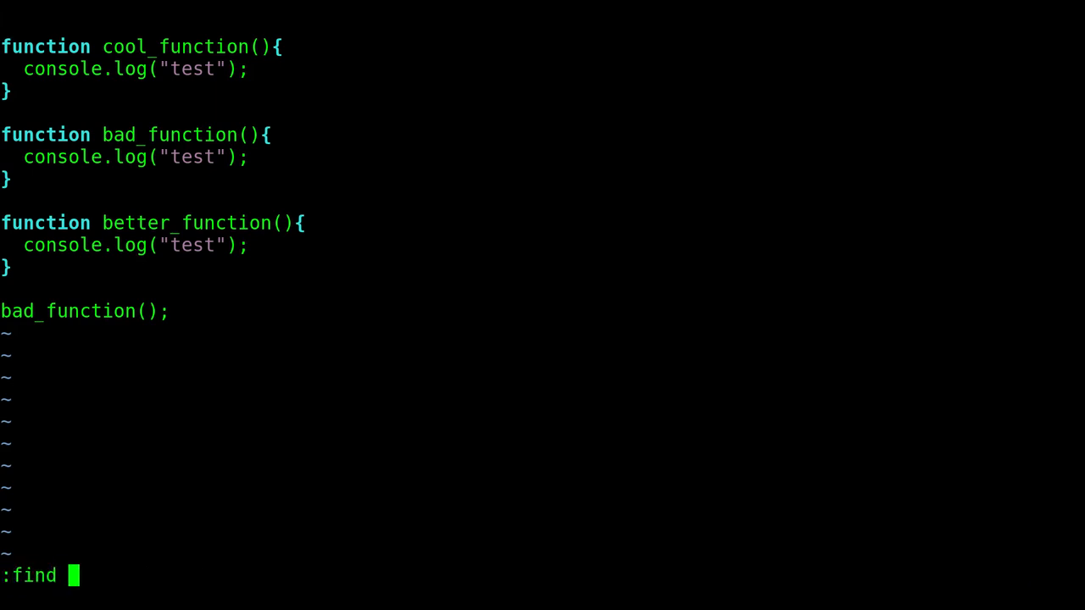
Step: Create js/linux.js with a mainLinux(){ } skeleton and list the open buffers with :ls
type("js/lin")
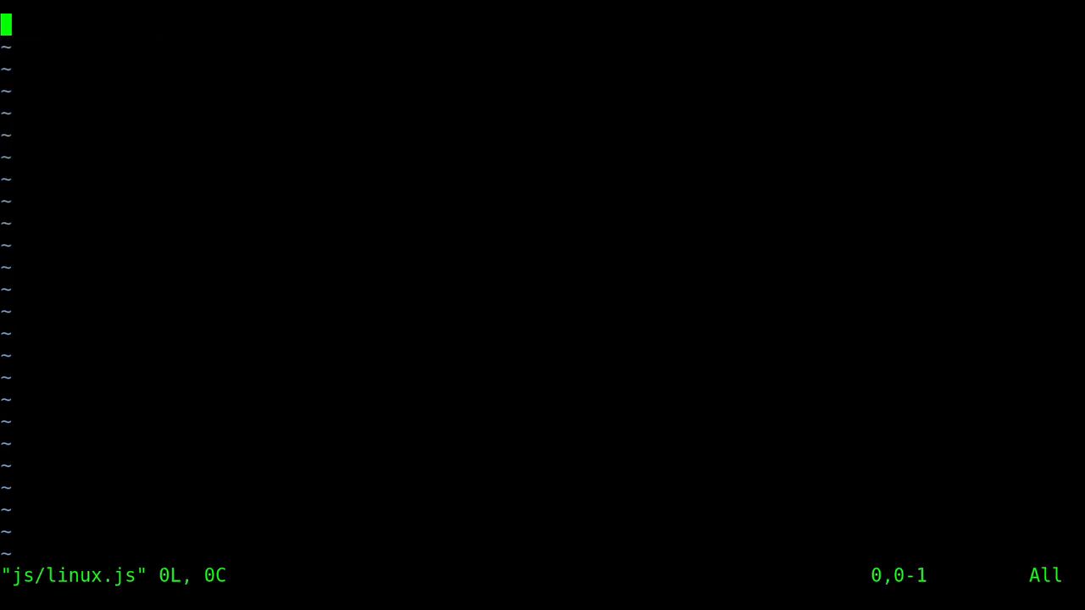
type("function")
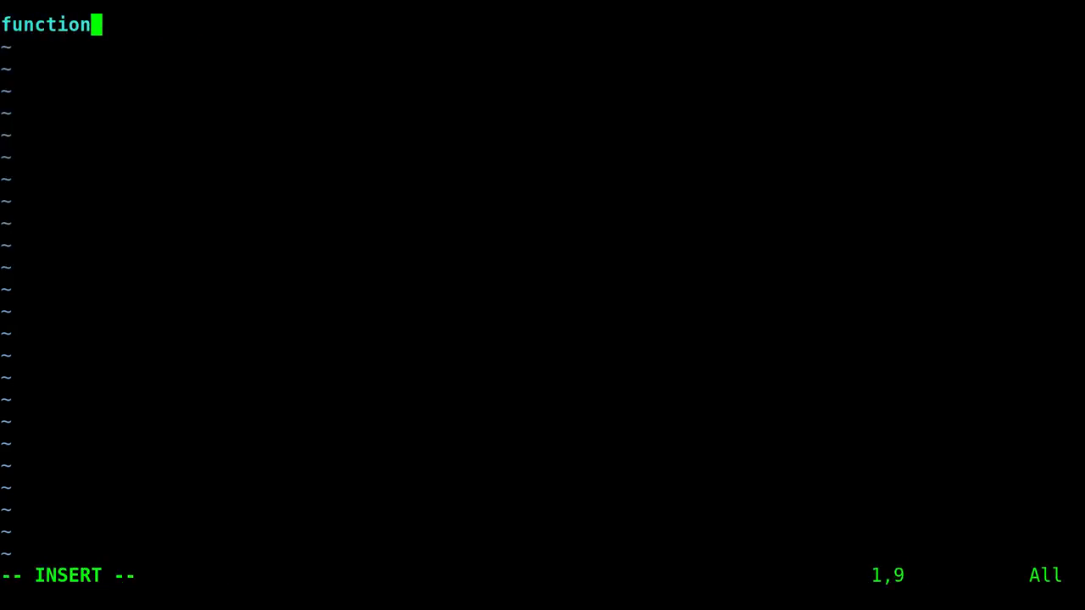
type("main")
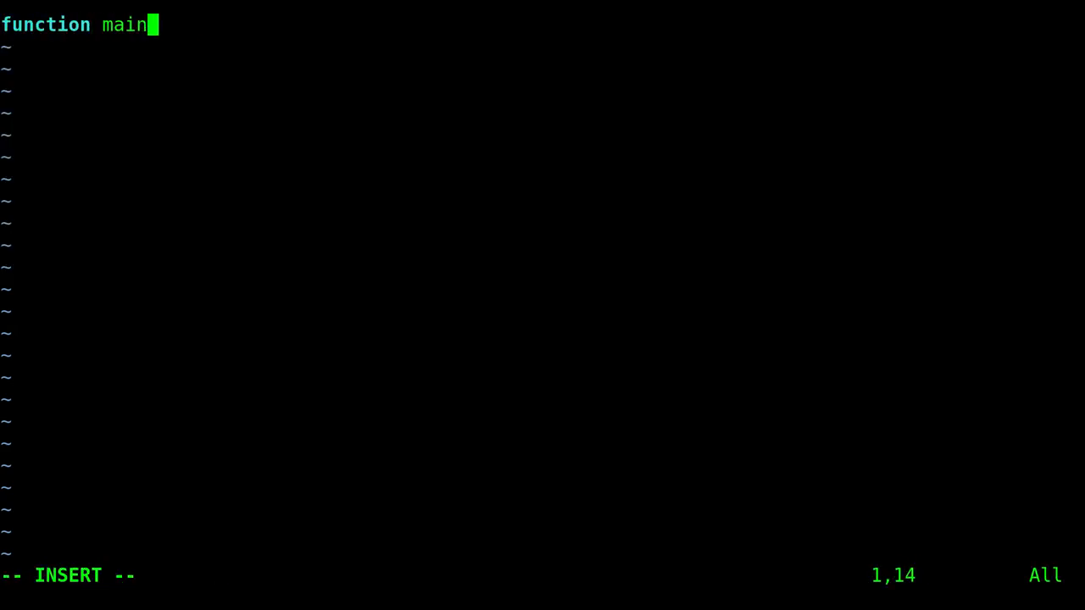
type("Linux(){")
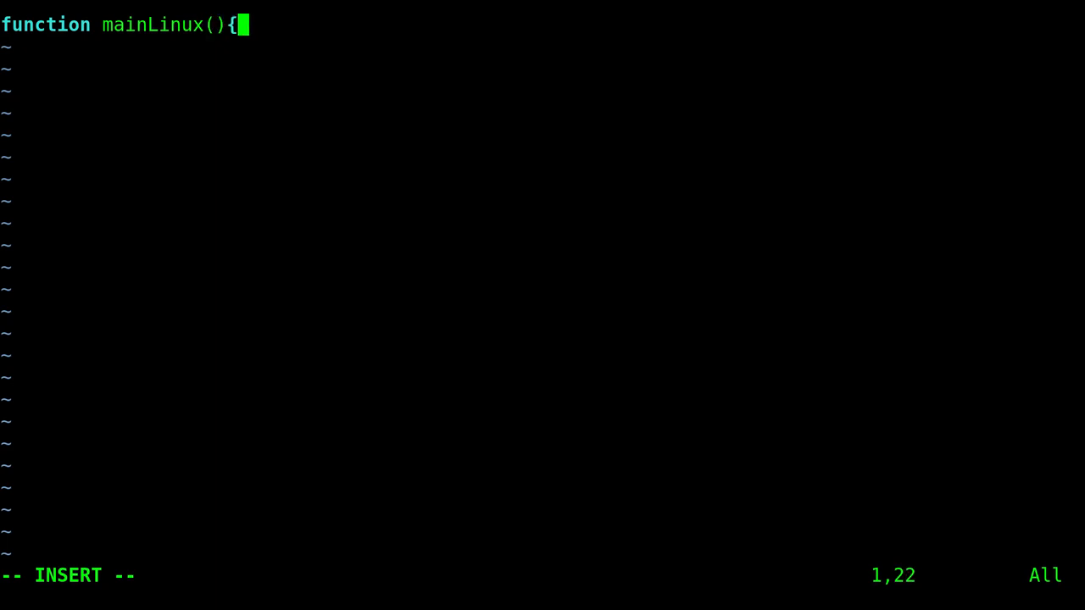
key("Enter")
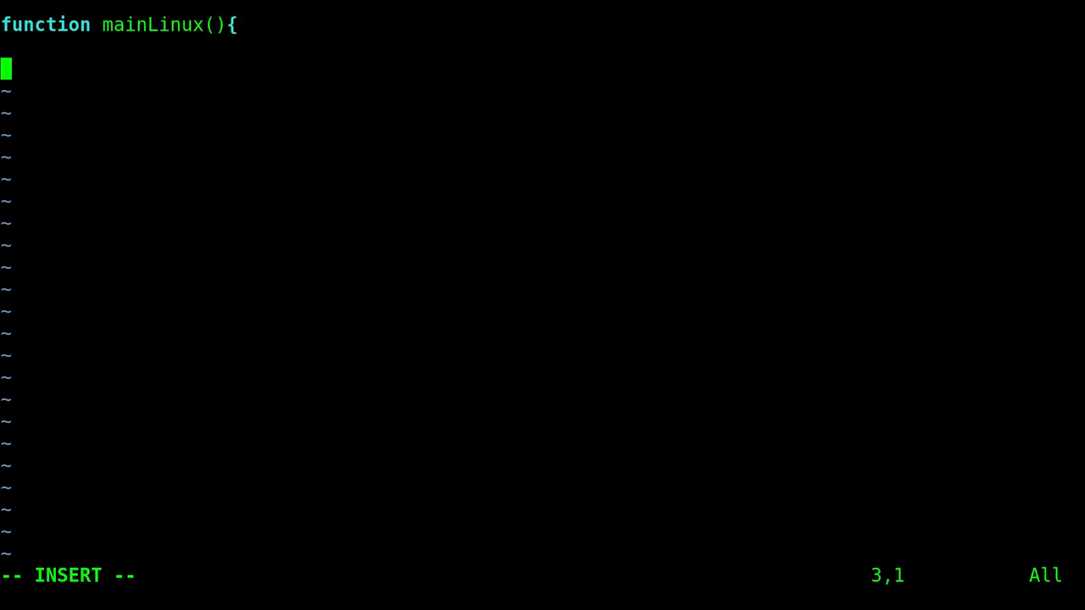
type("}")
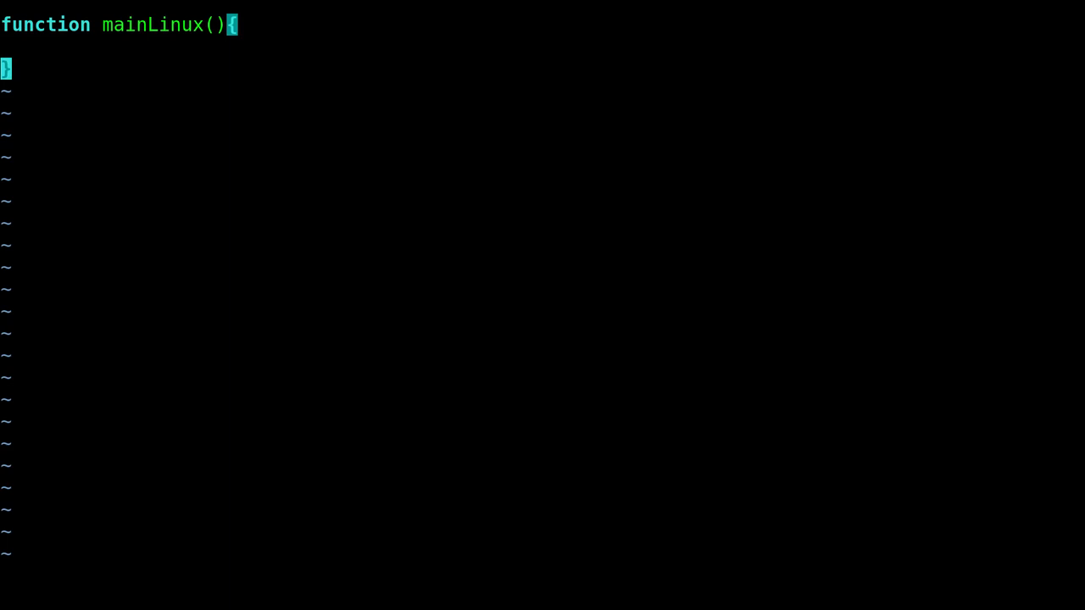
type(":ls")
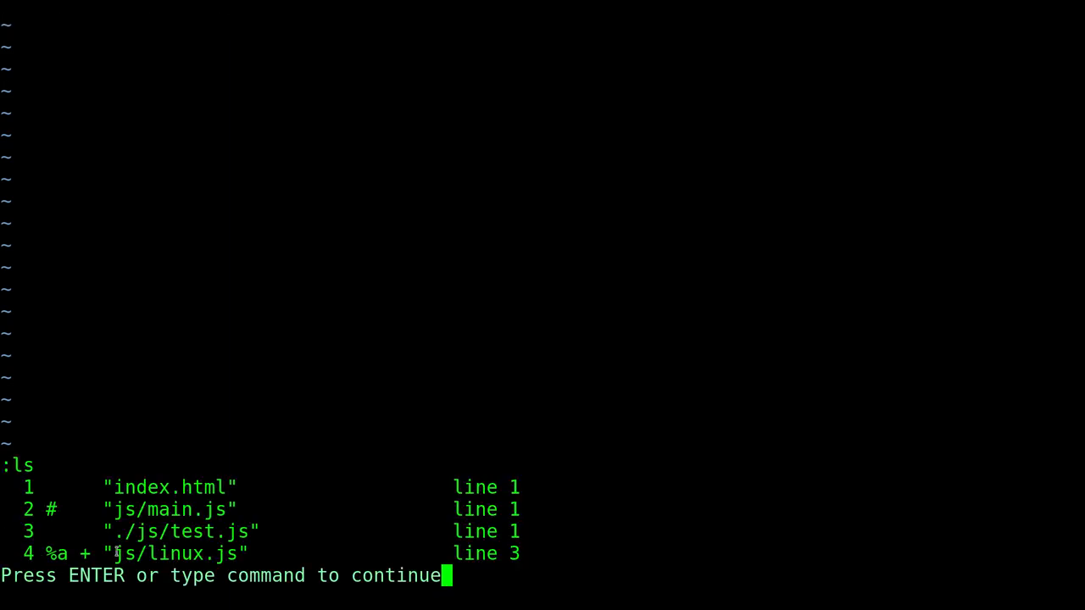
mouse_move(376, 356)
type(":")
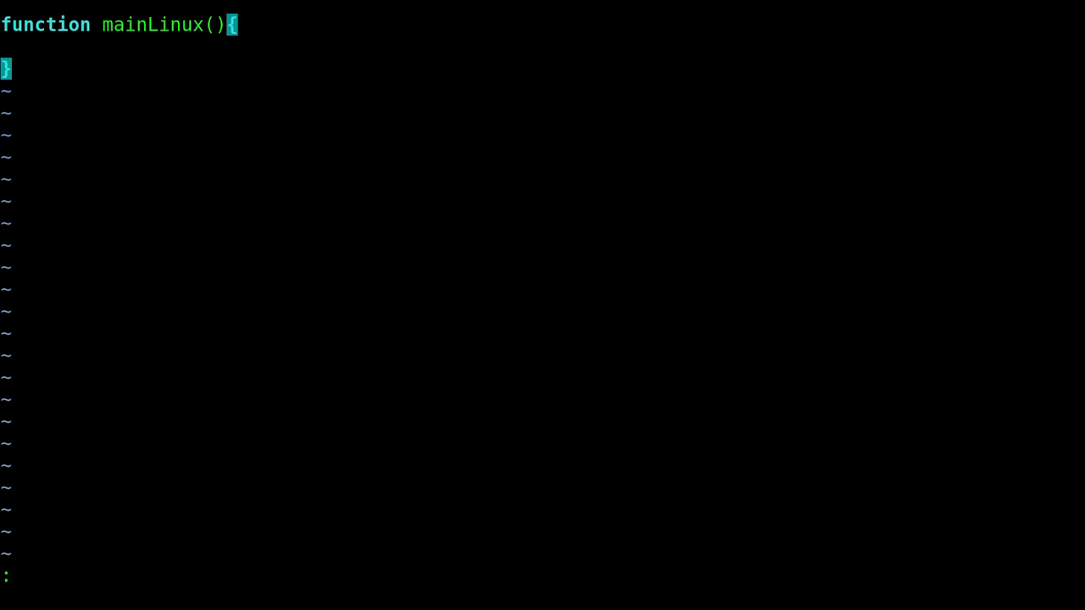
Step: Return to the index.html buffer with :b index.html and the shorter :b in
type("b index.html")
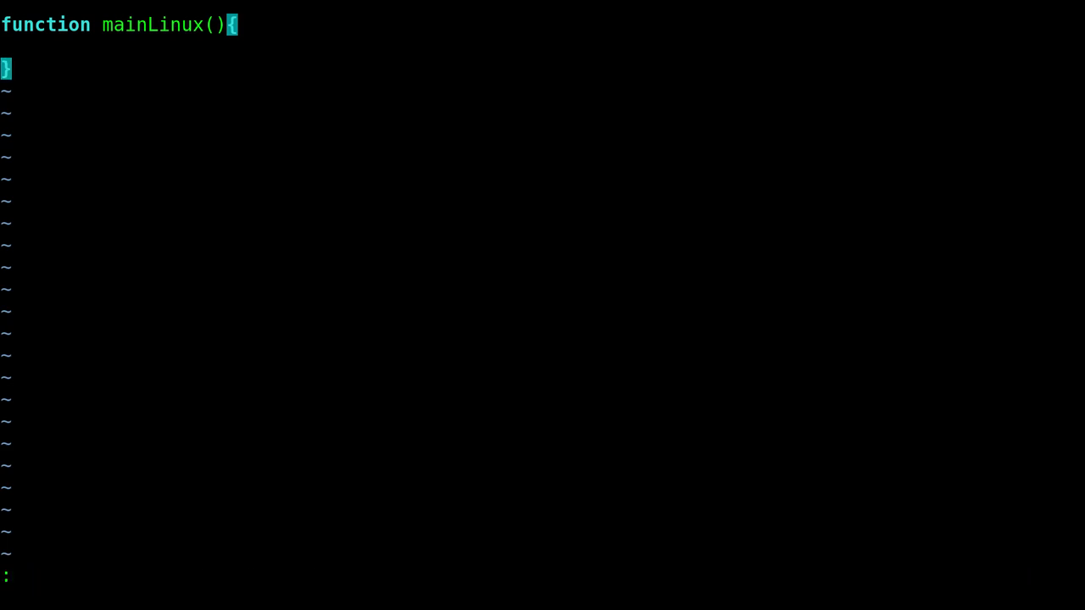
type("b in")
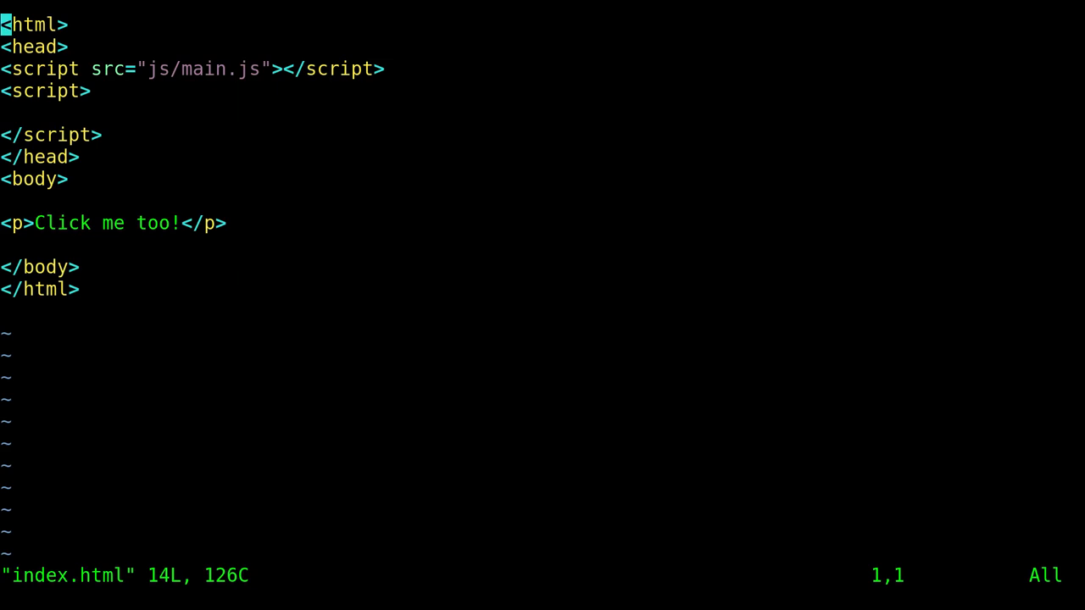
Step: List buffers, cycle :b js completions through test.js and linux.js, and switch to js/main.js
type(":ls")
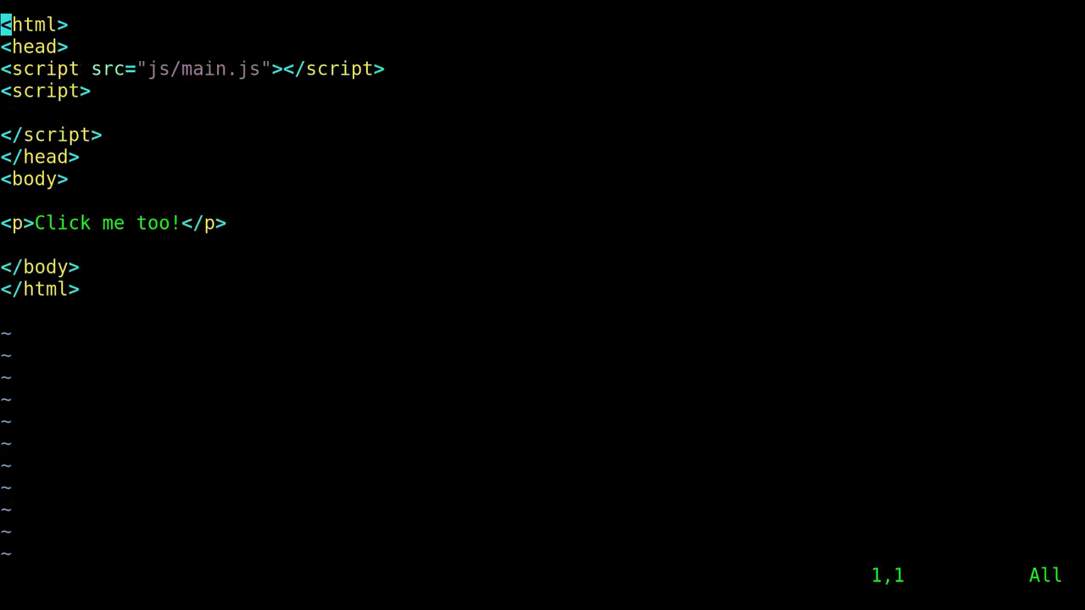
type(":b js")
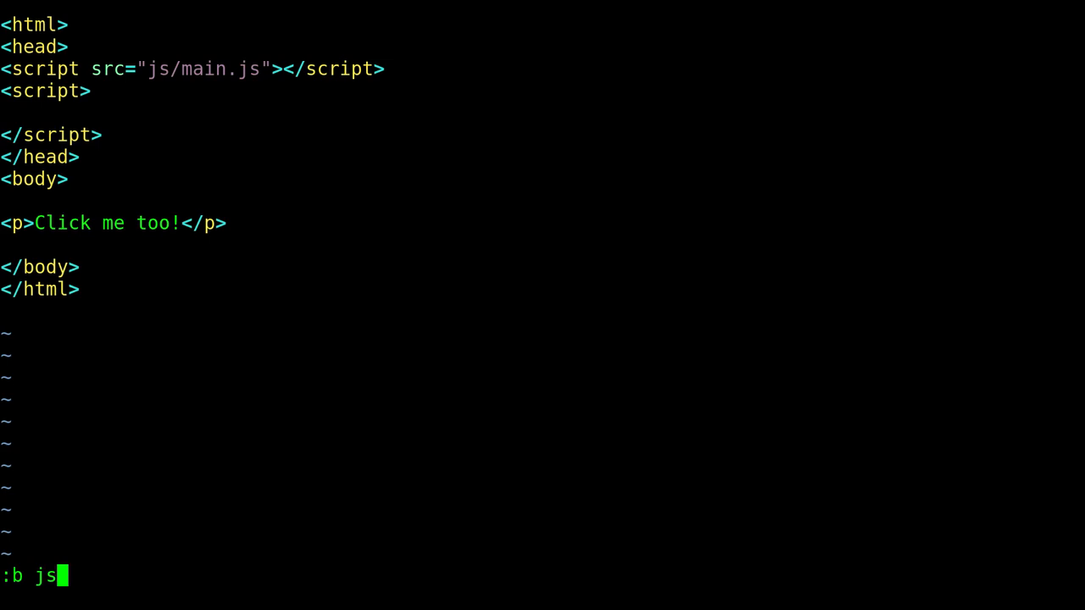
type("./js/test.js")
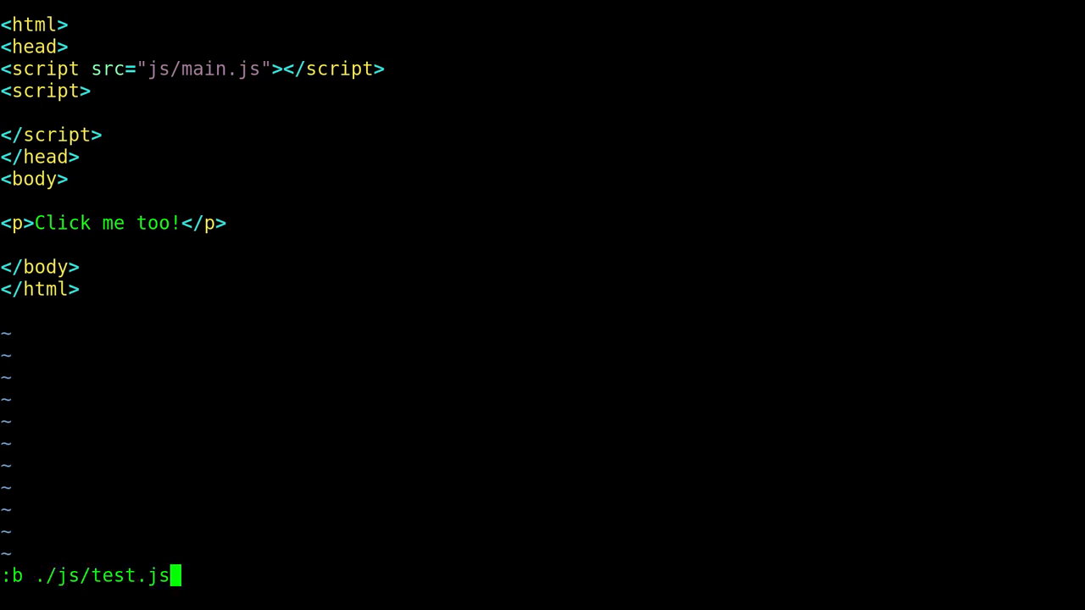
key("BackSpace")
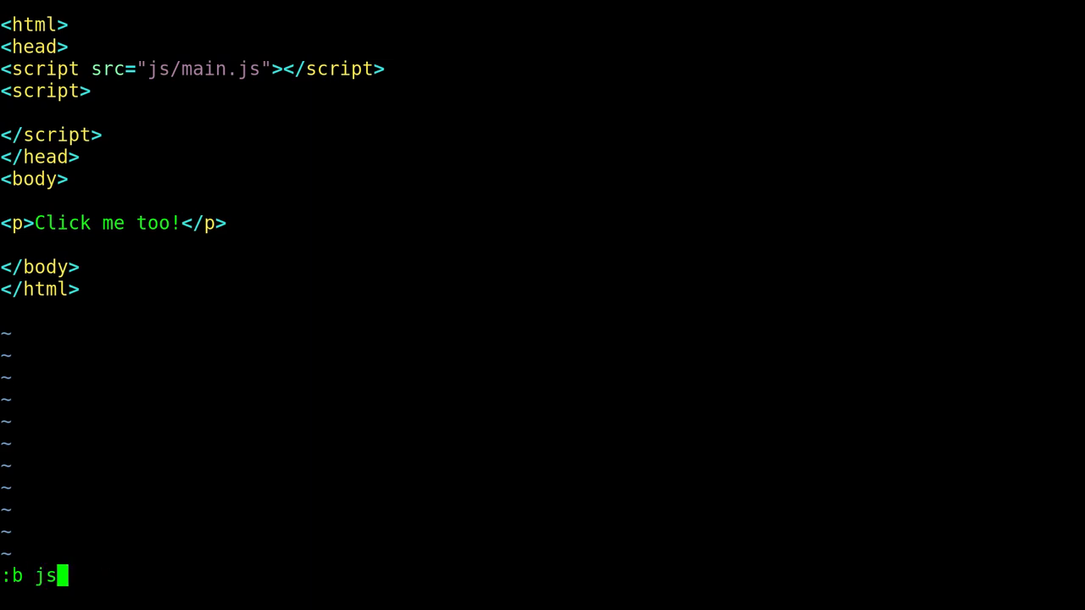
type("./js/test.js")
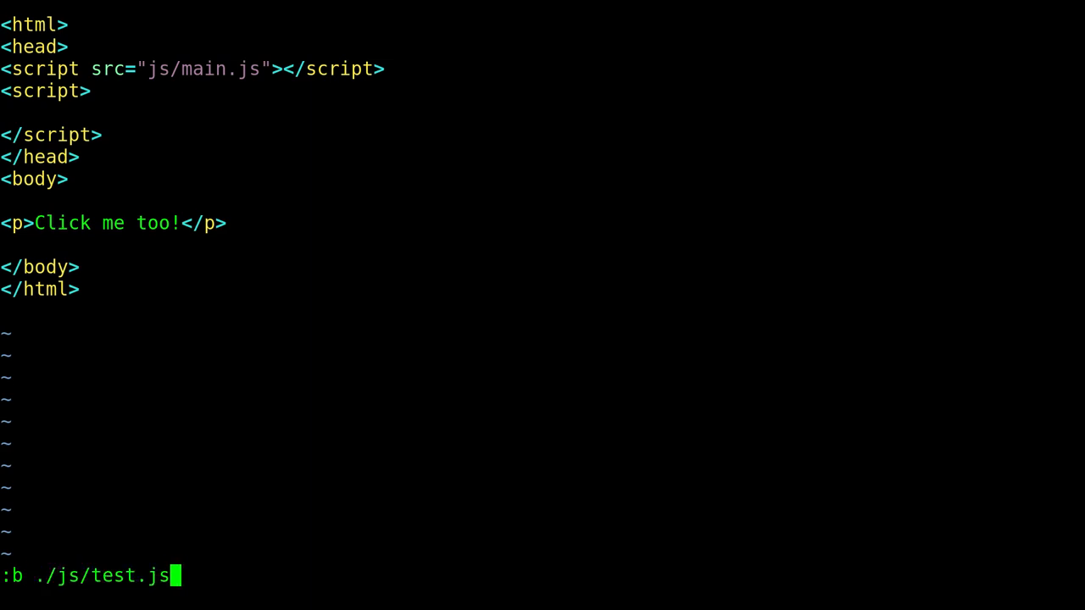
type("js/linux.js")
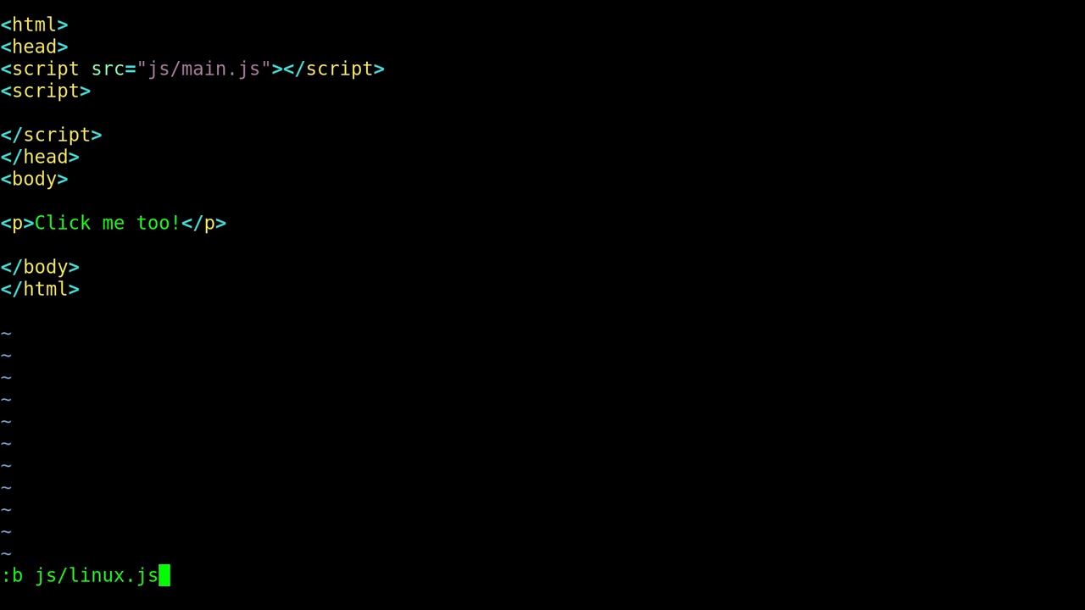
key("BackSpace")
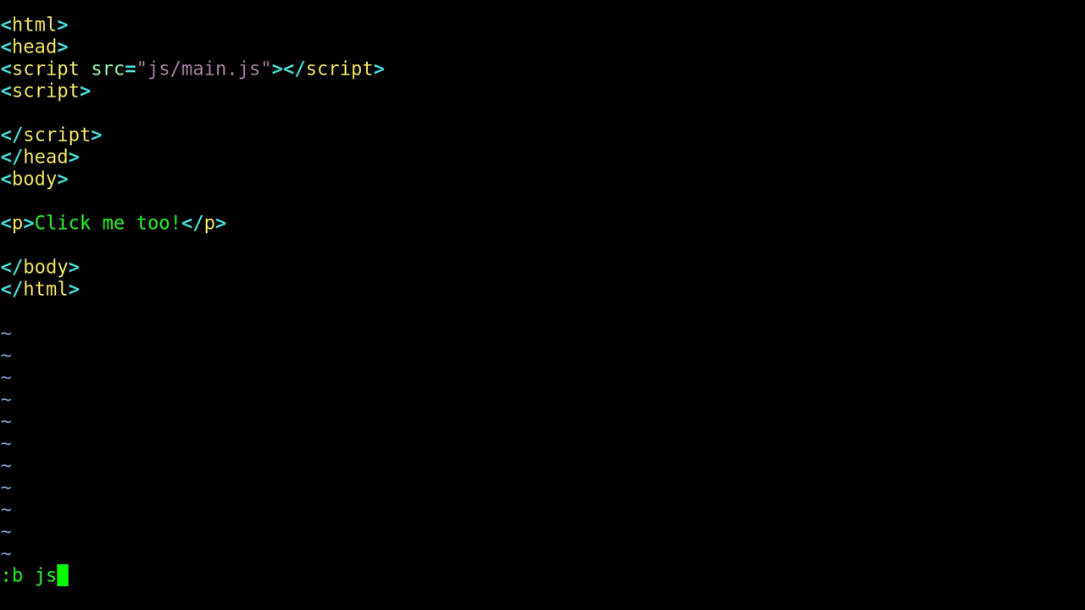
type("/main.js")
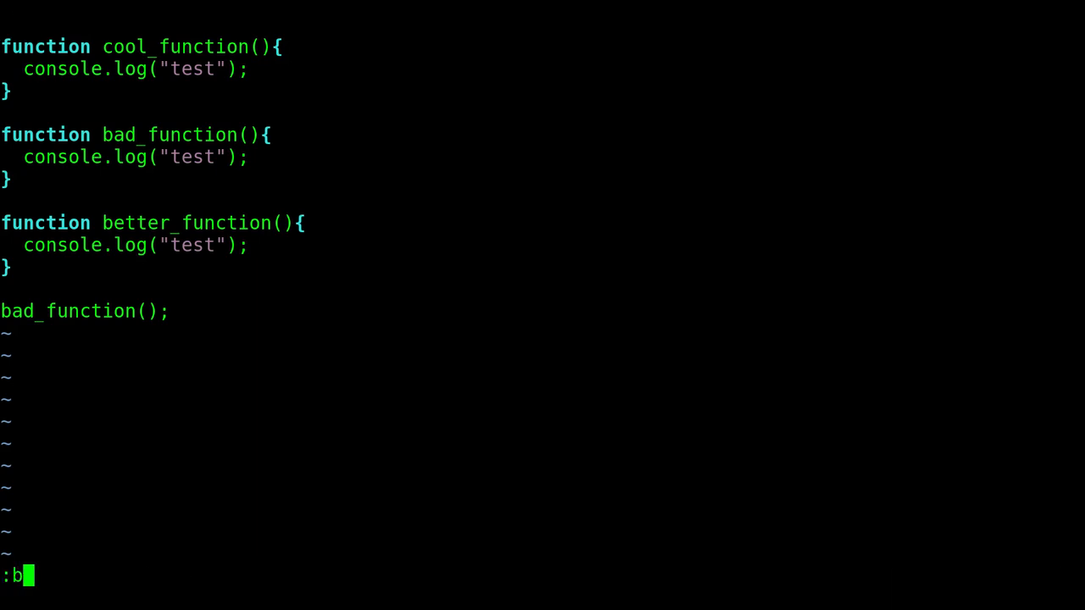
Step: Switch to the linux.js buffer, then start another :b completing ./js/test.js
type("./js/test.js")
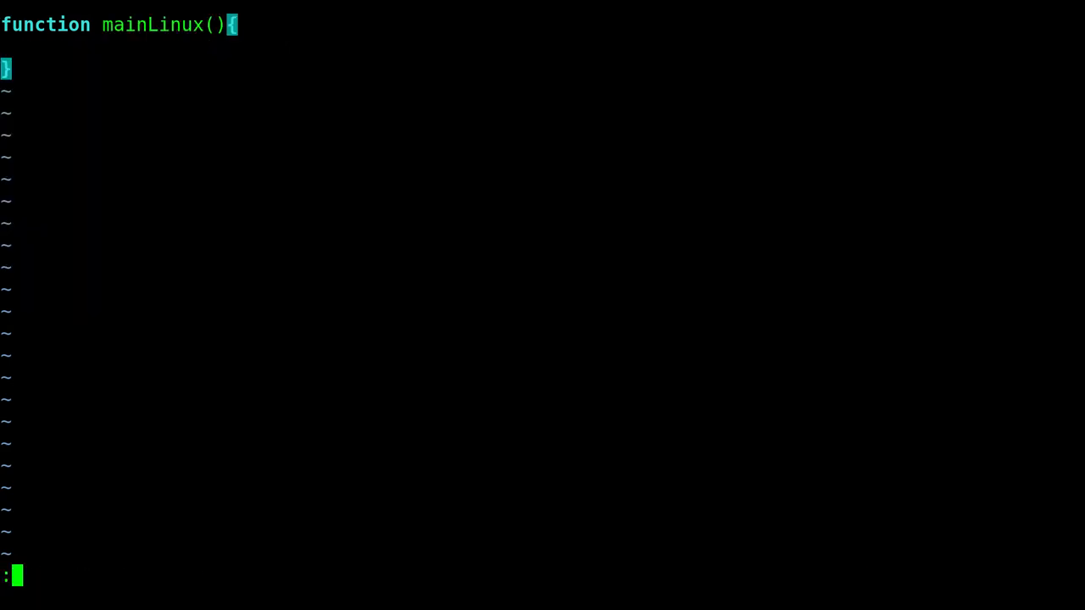
type("b")
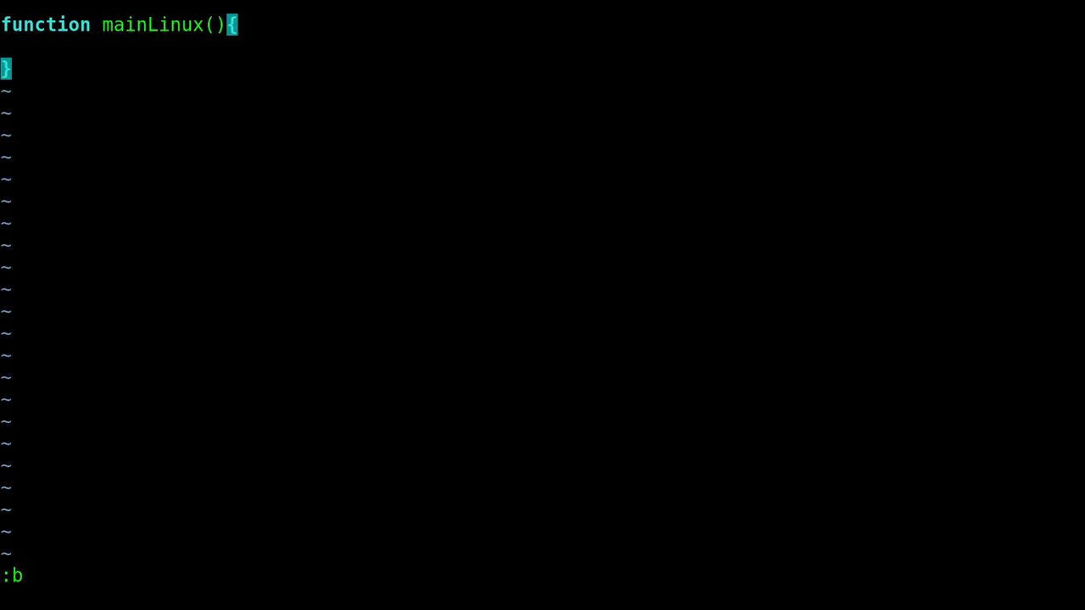
type("./js/test.js")
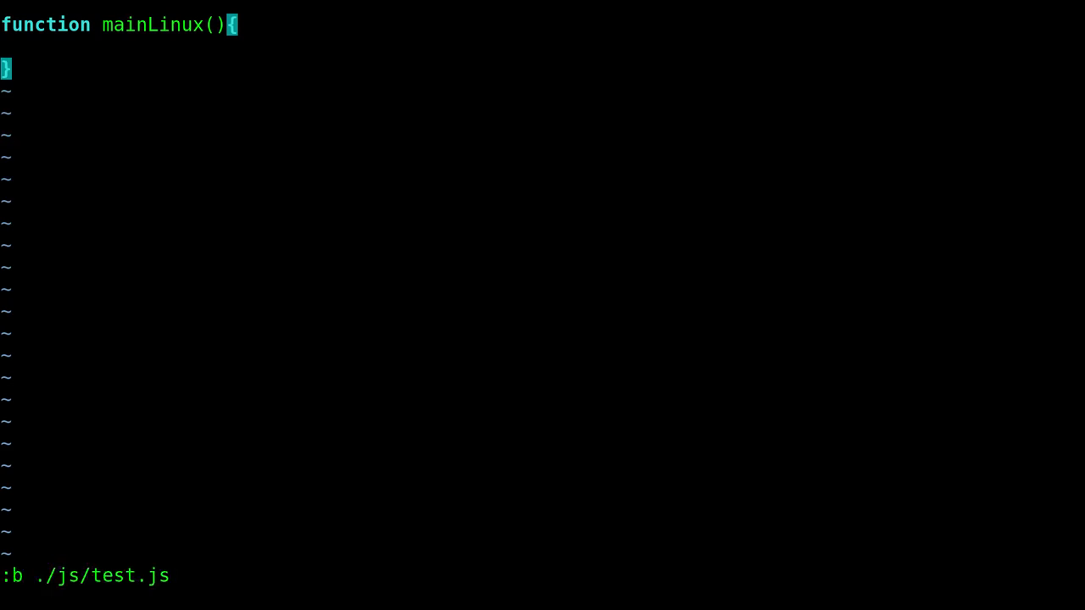